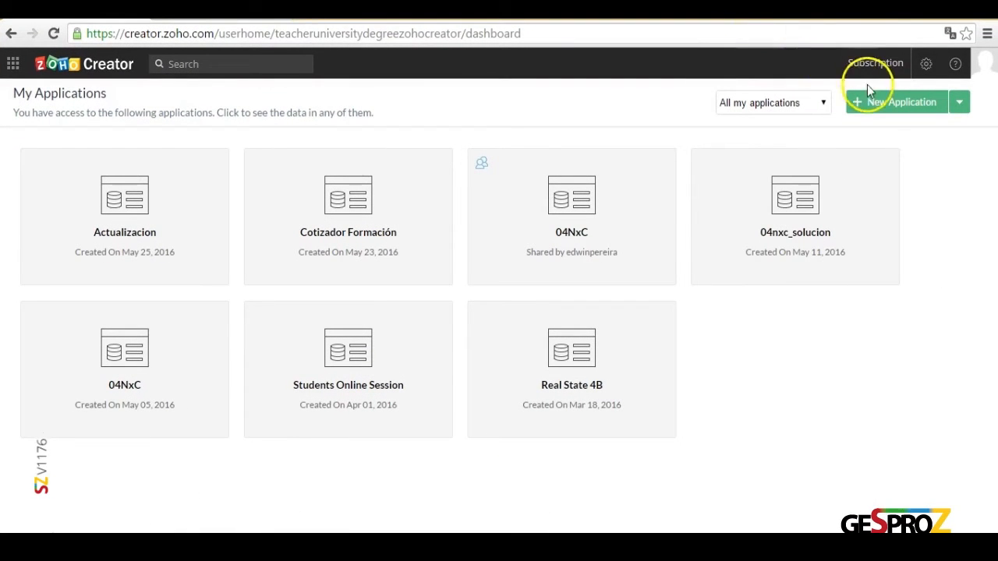
Create a blank application from scratch named 'APIs', opening an empty untitled form.
{"action": "left_click", "coordinate": [895, 102]}
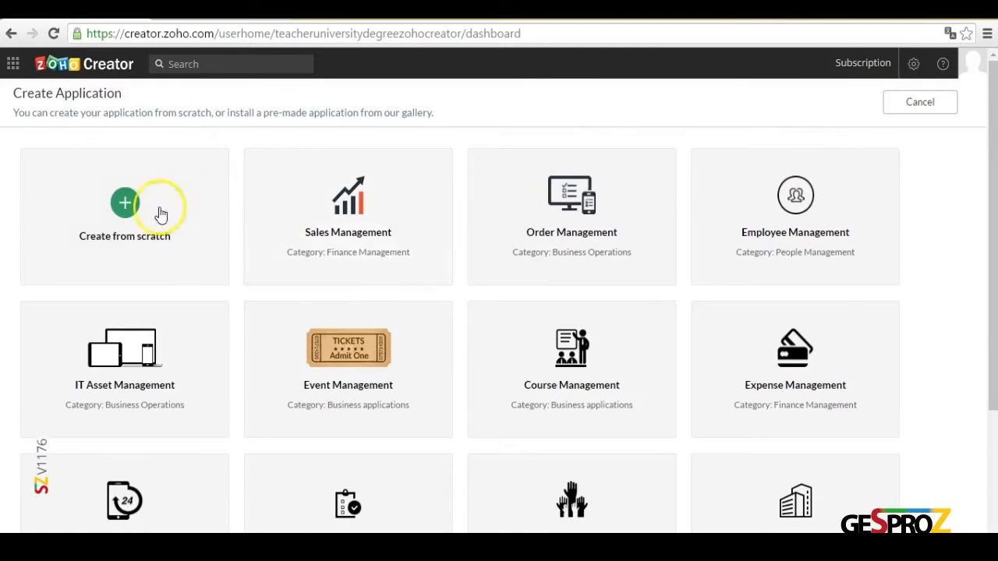
{"action": "left_click", "coordinate": [123, 203]}
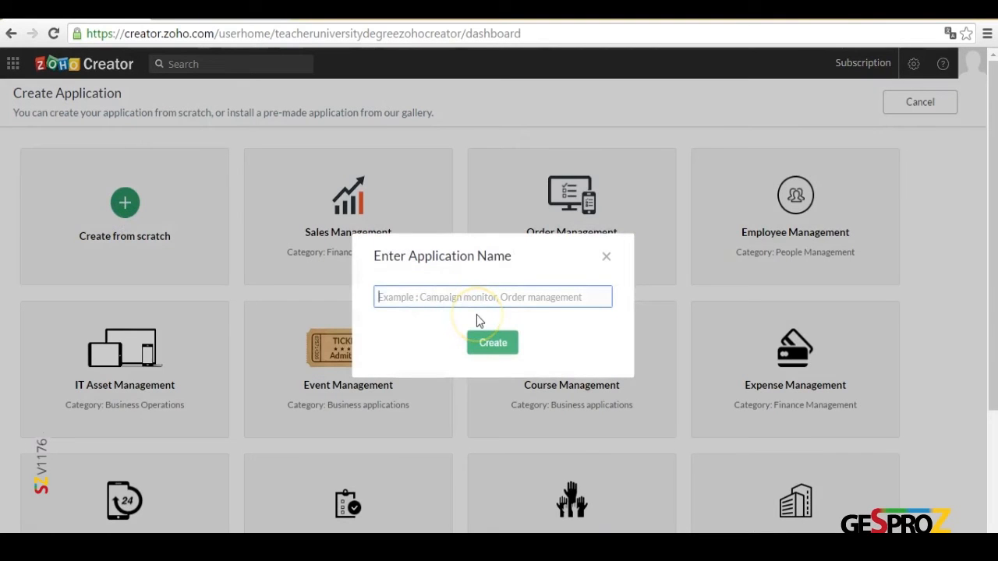
{"action": "type", "text": "API"}
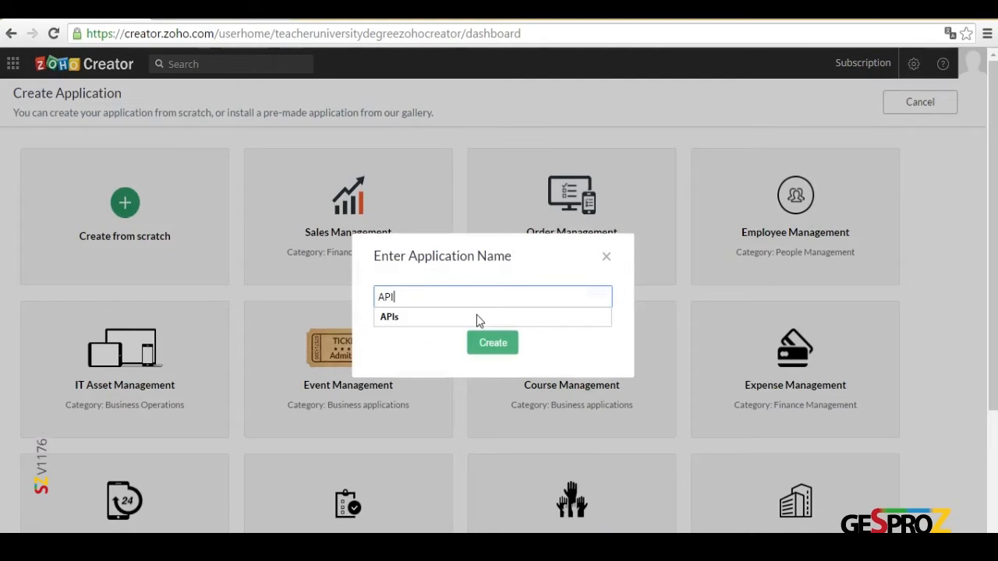
{"action": "left_click", "coordinate": [492, 342]}
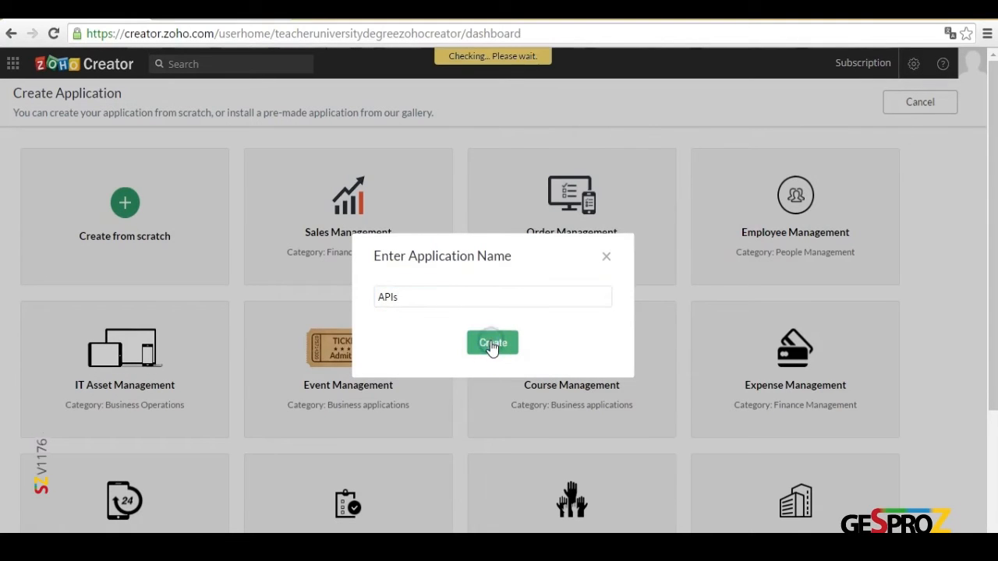
{"action": "left_click", "coordinate": [492, 343]}
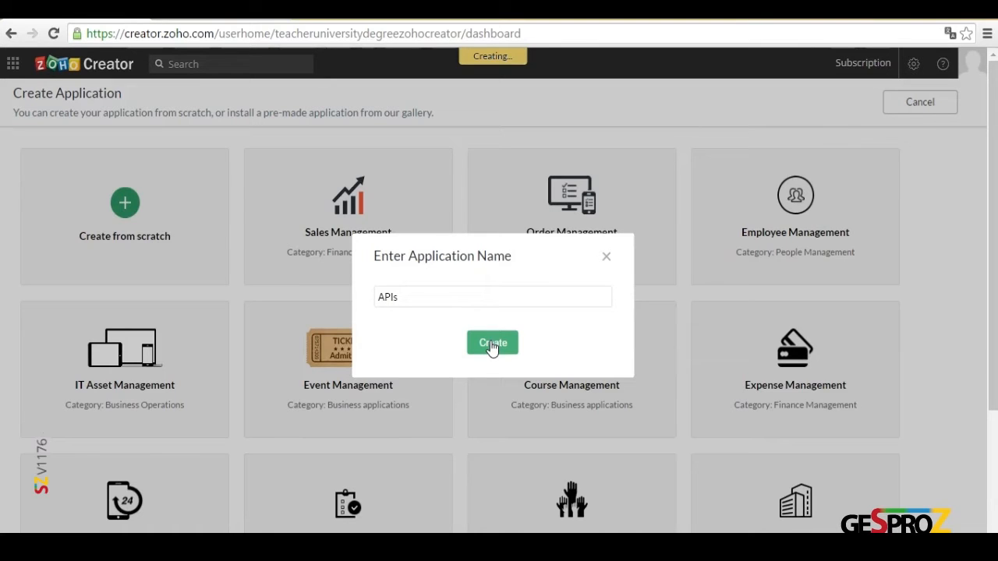
{"action": "left_click", "coordinate": [492, 343]}
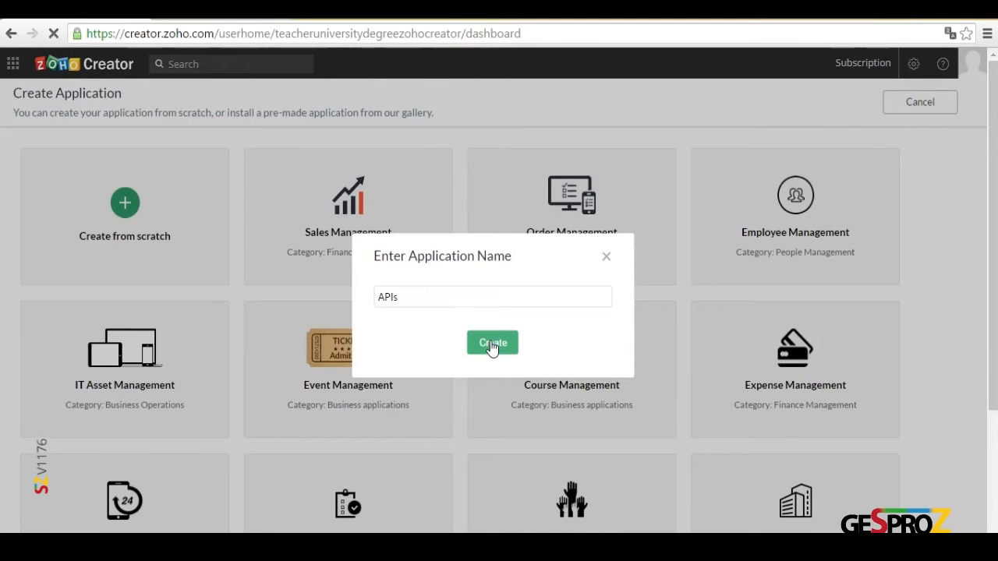
{"action": "left_click", "coordinate": [492, 343]}
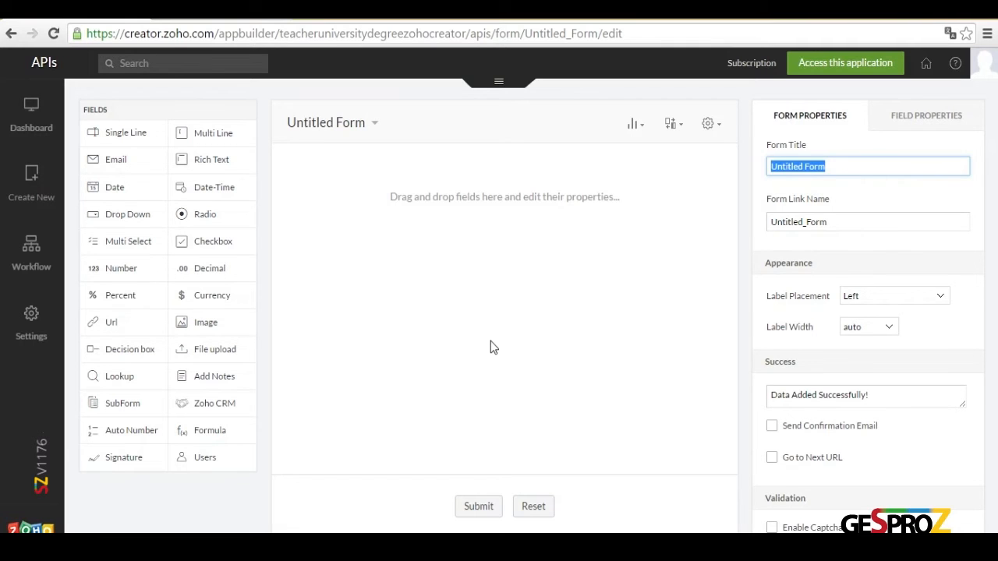
{"action": "mouse_move", "coordinate": [31, 248]}
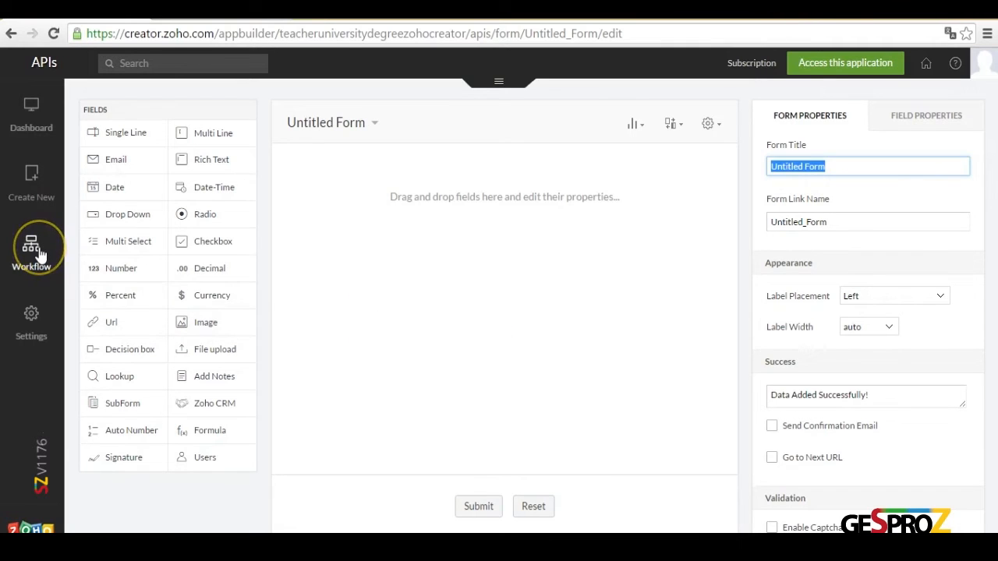
Go to the APIs application's Workflow area and its Functions section.
{"action": "left_click", "coordinate": [31, 246]}
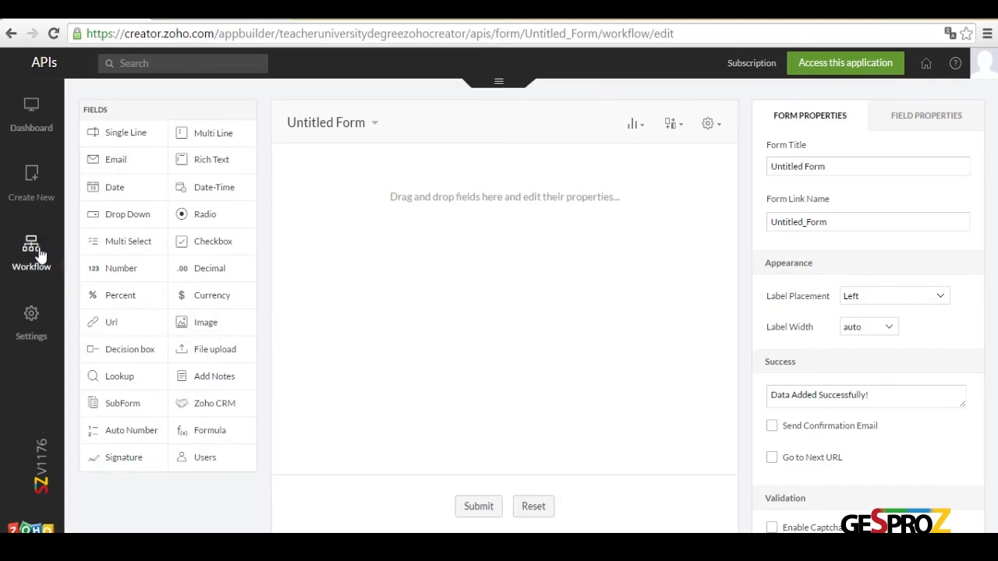
{"action": "left_click", "coordinate": [31, 253]}
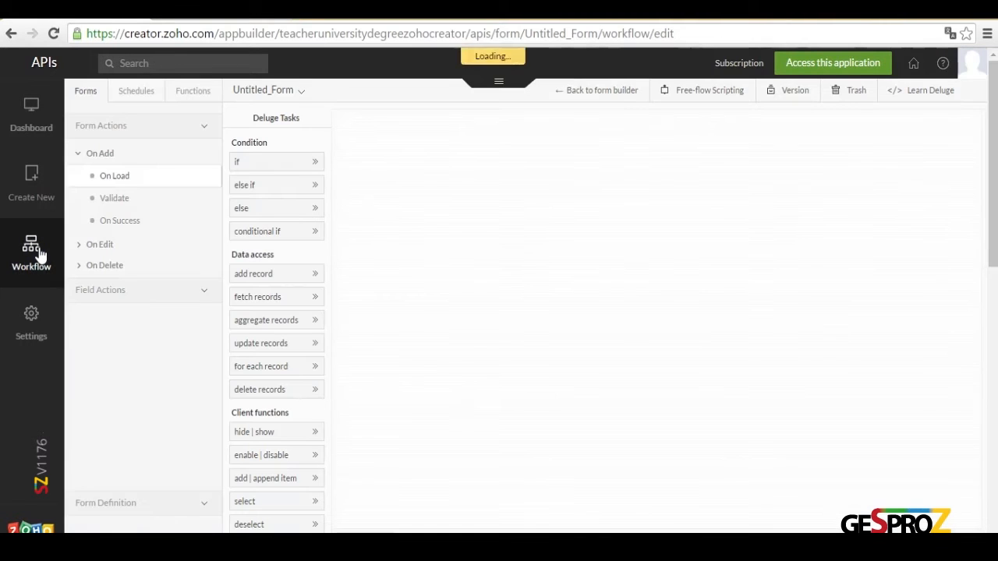
{"action": "left_click", "coordinate": [192, 90]}
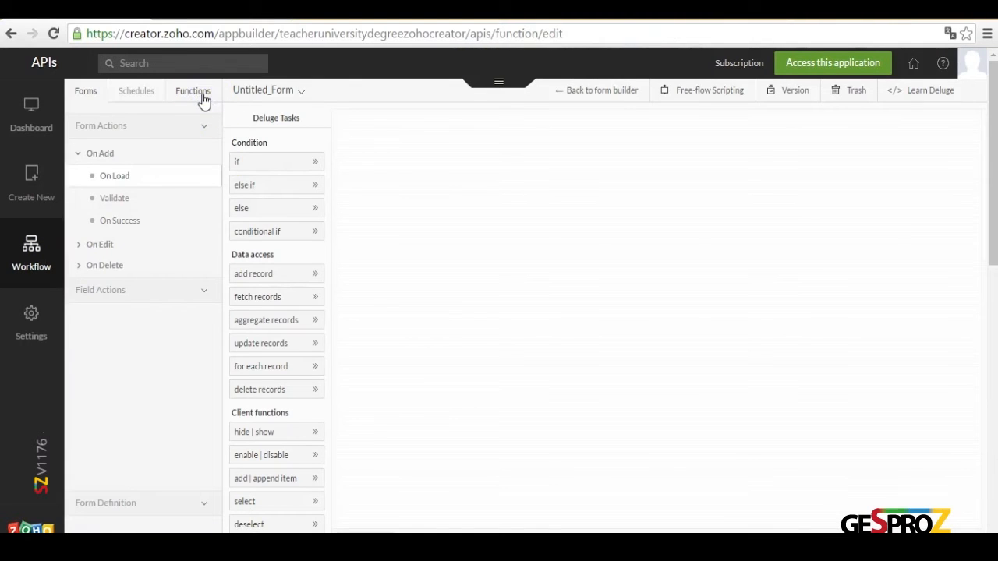
{"action": "left_click", "coordinate": [193, 90]}
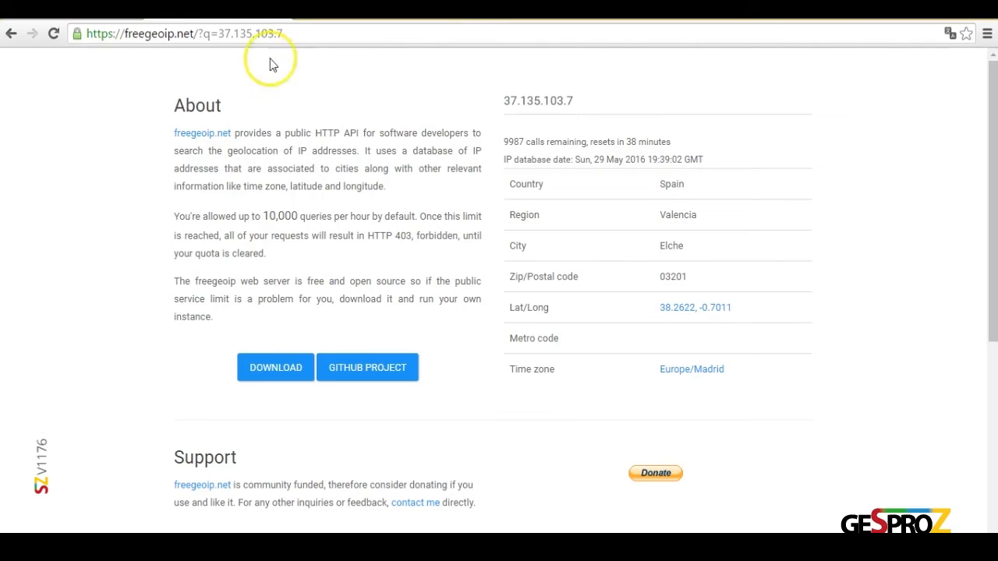
{"action": "double_click", "coordinate": [131, 33]}
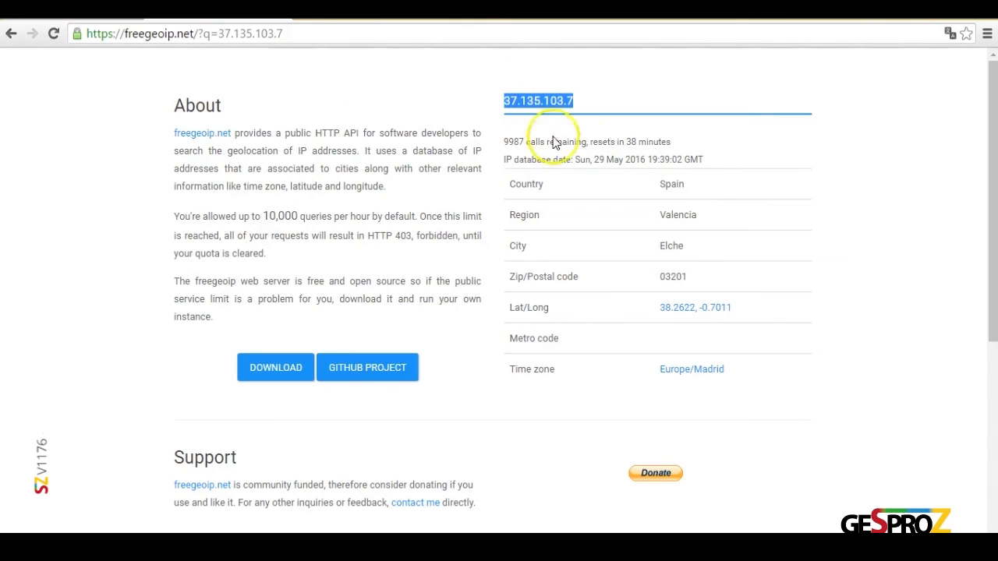
{"action": "mouse_move", "coordinate": [569, 182]}
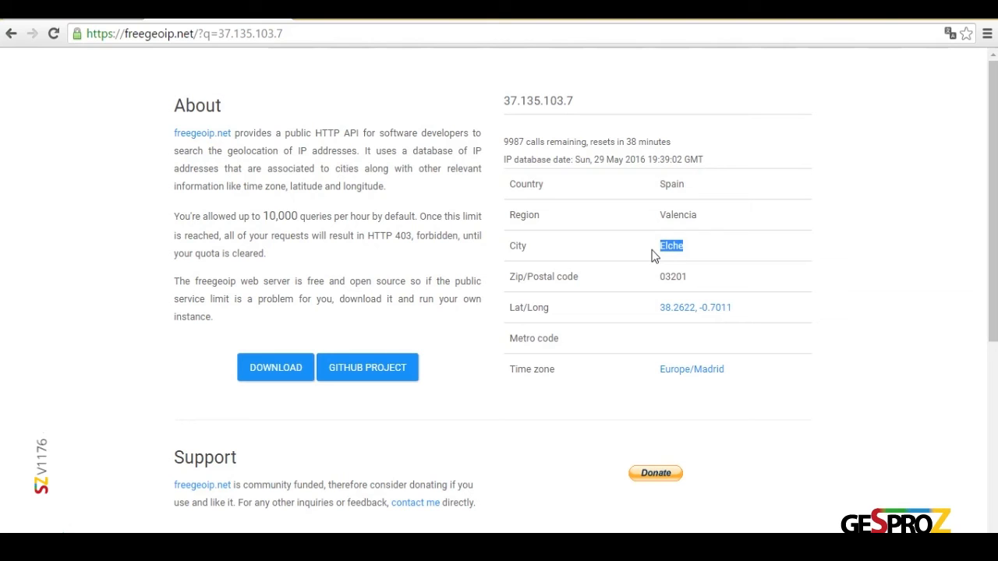
{"action": "mouse_move", "coordinate": [527, 147]}
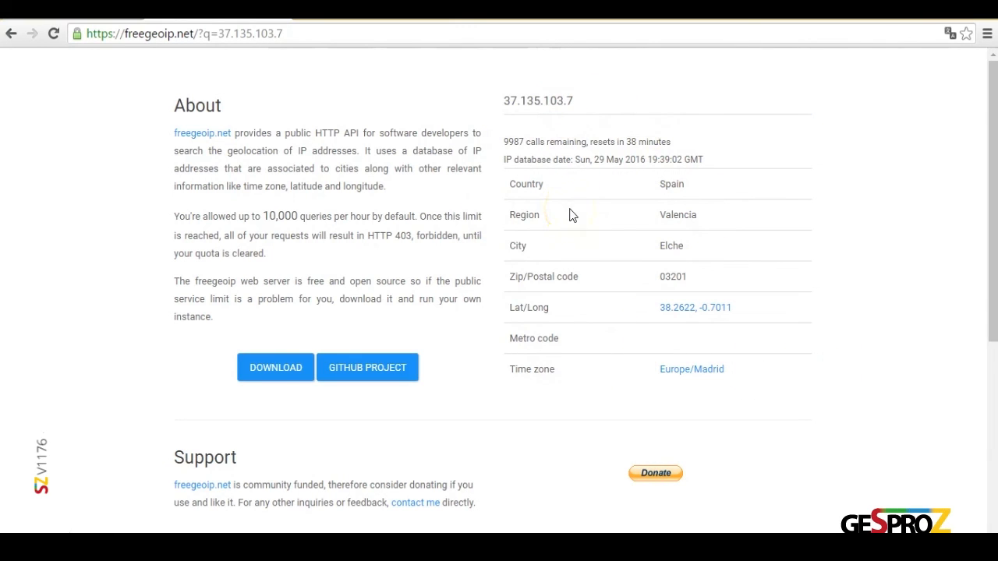
Scroll to freegeoip.net's API section and select the word GET in its description.
{"action": "scroll", "scroll_direction": "down", "scroll_amount": 3}
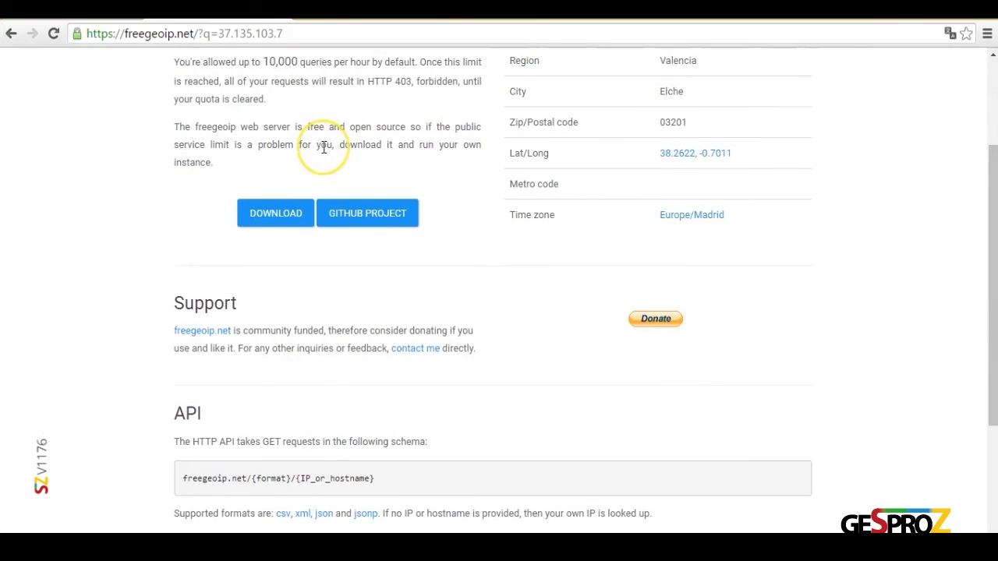
{"action": "scroll", "scroll_direction": "down", "scroll_amount": 3}
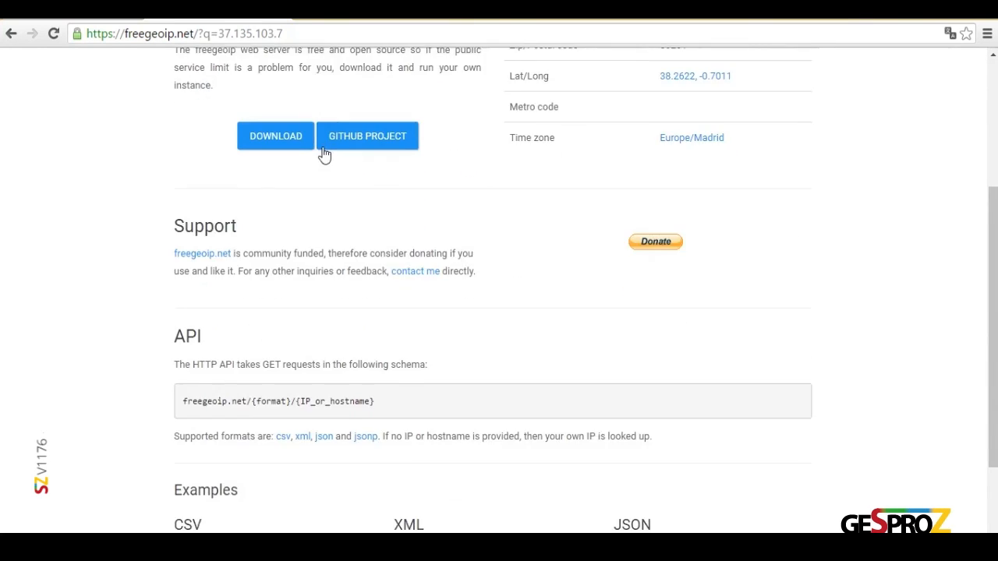
{"action": "scroll", "scroll_direction": "down", "scroll_amount": 3}
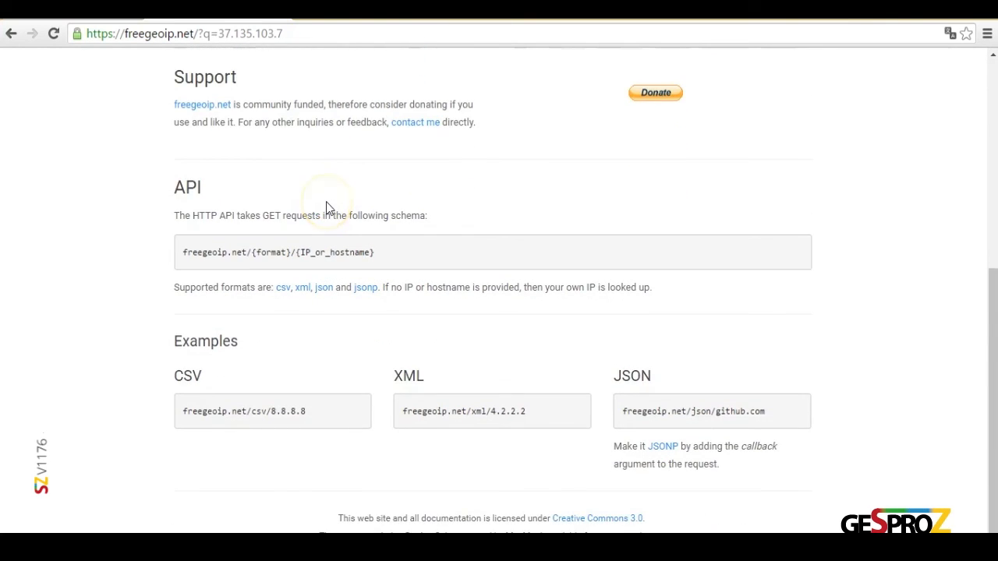
{"action": "mouse_move", "coordinate": [327, 206]}
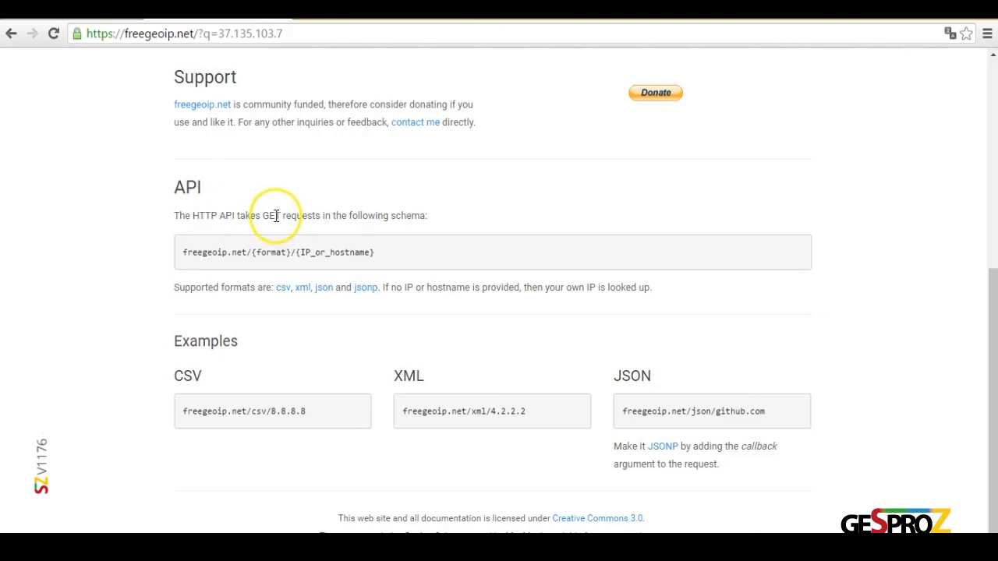
{"action": "double_click", "coordinate": [272, 216]}
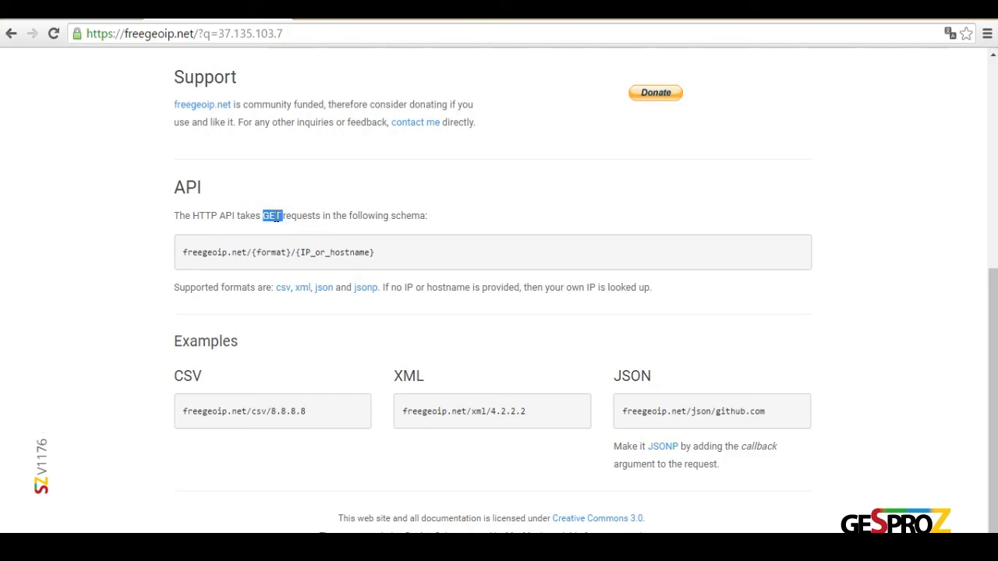